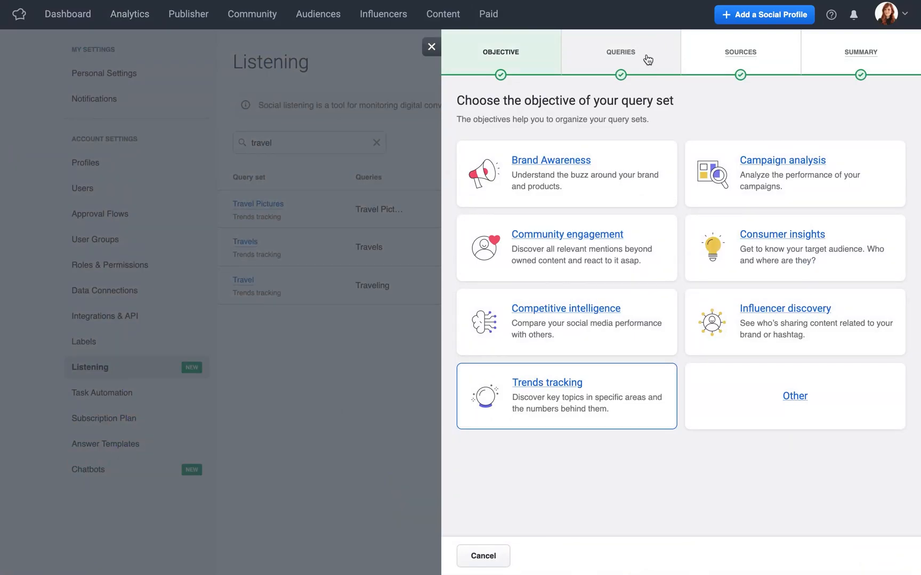
{"action": "left_click", "coordinate": [620, 53]}
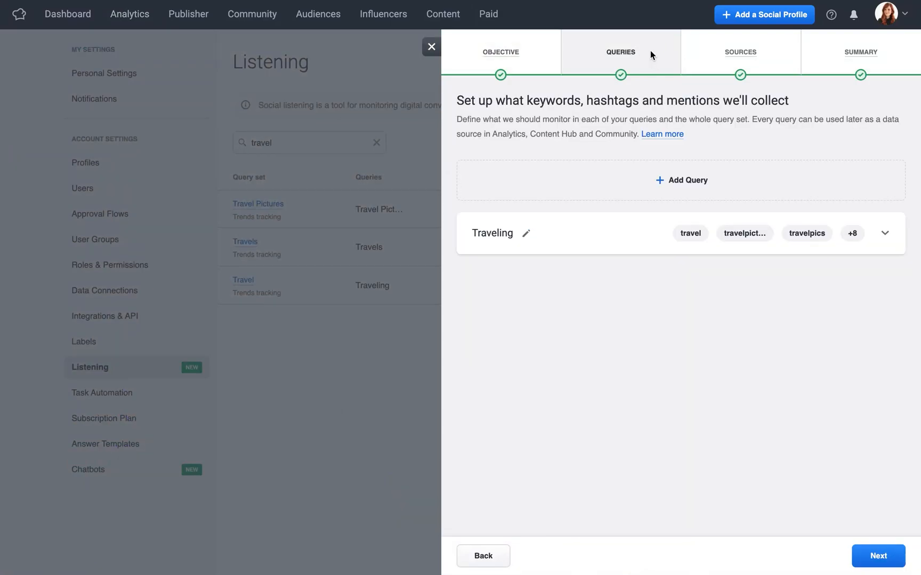
{"action": "mouse_move", "coordinate": [849, 187]}
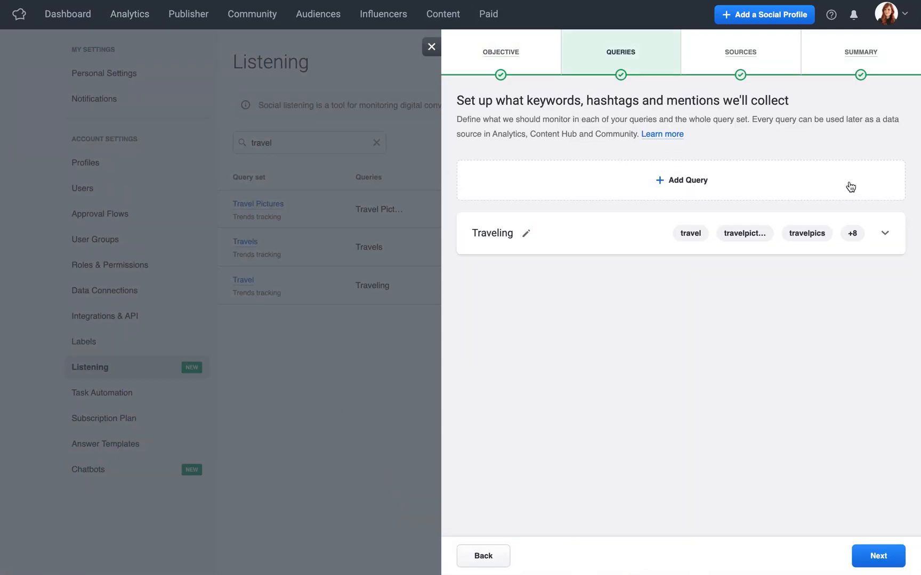
{"action": "left_click", "coordinate": [882, 233]}
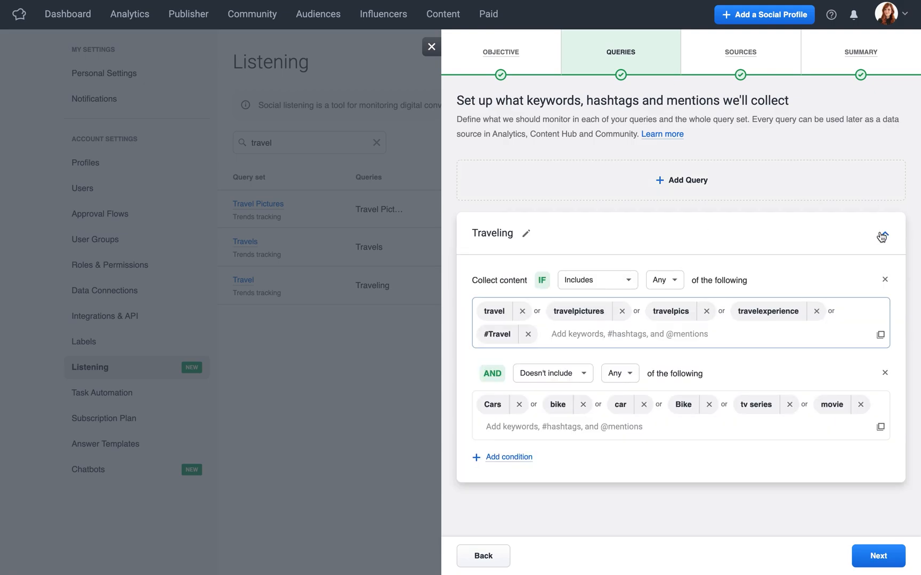
{"action": "type", "text": "@volant"}
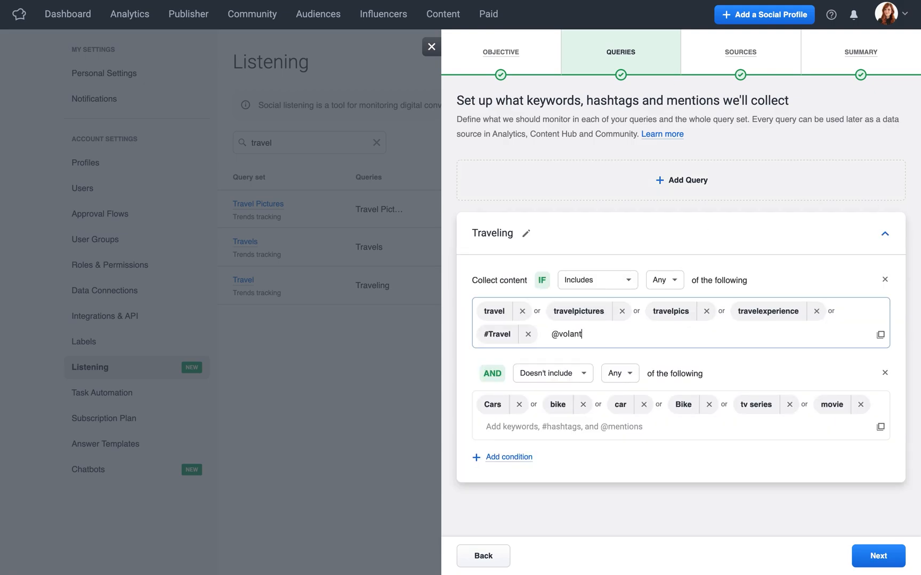
{"action": "type", "text": "istravel"}
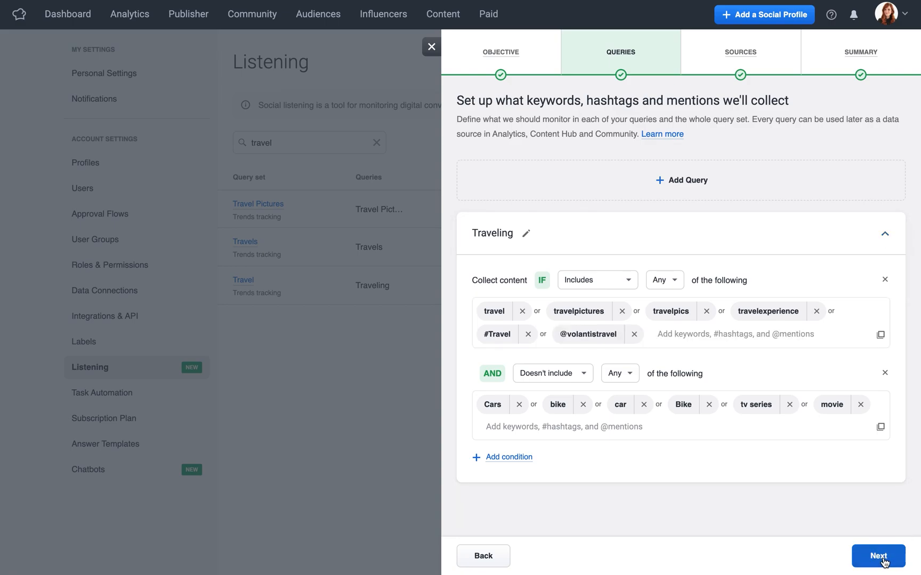
{"action": "left_click", "coordinate": [876, 556]}
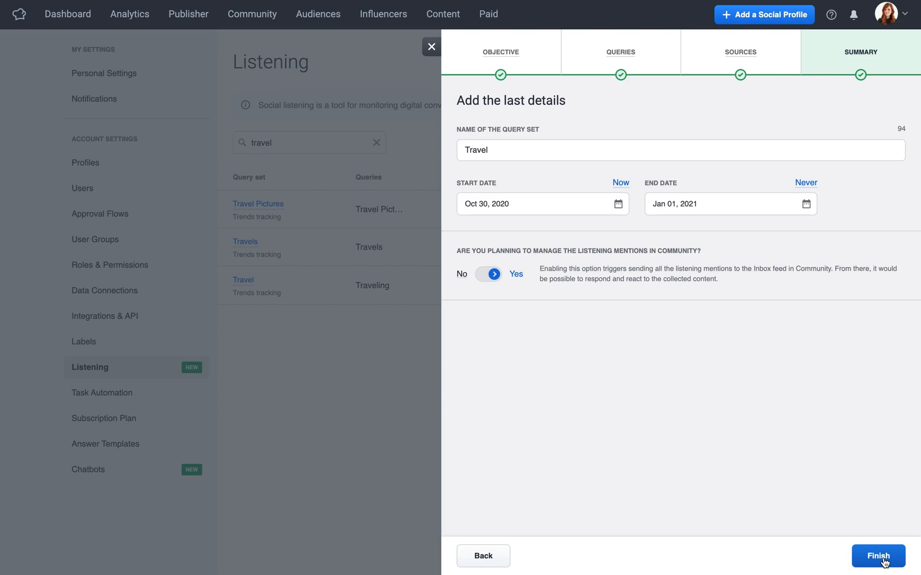
{"action": "left_click", "coordinate": [878, 557]}
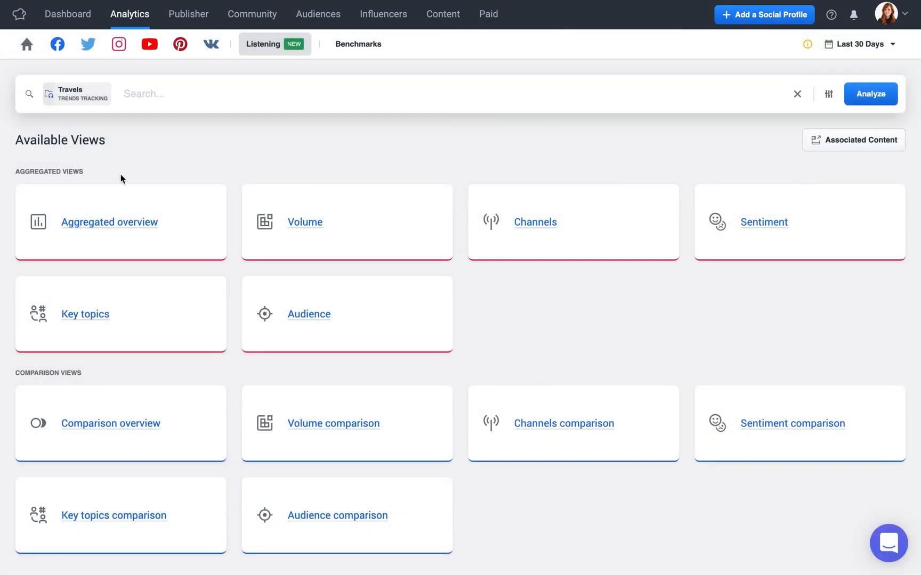
{"action": "mouse_move", "coordinate": [127, 210]}
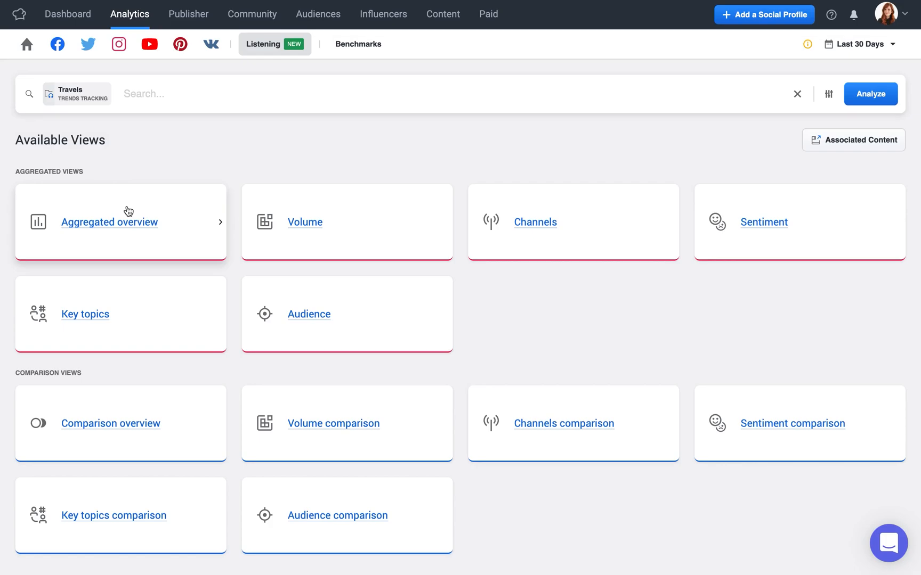
- Review the Travels aggregated overview charts, scrolling through the listening analytics
{"action": "left_click", "coordinate": [109, 222]}
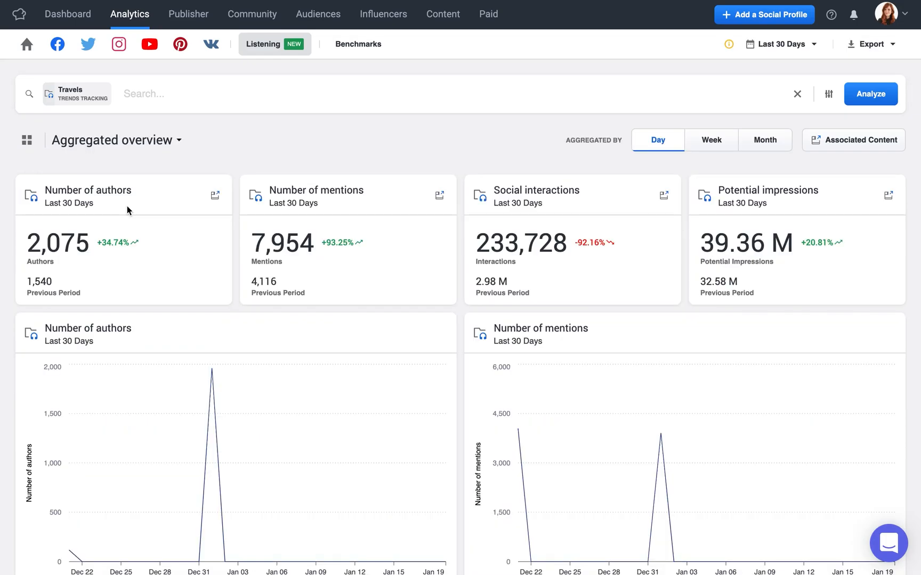
{"action": "scroll", "scroll_direction": "down", "scroll_amount": 3}
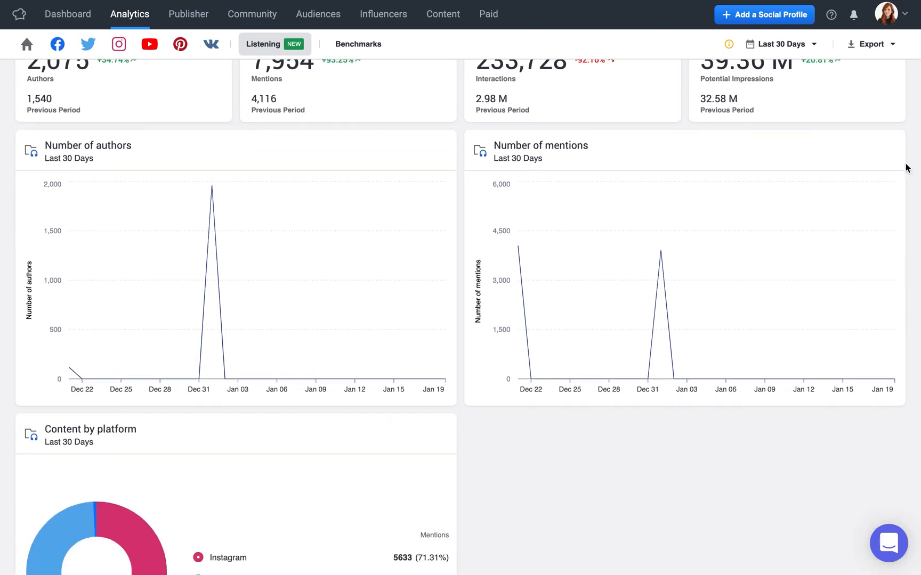
{"action": "scroll", "scroll_direction": "down", "scroll_amount": 3}
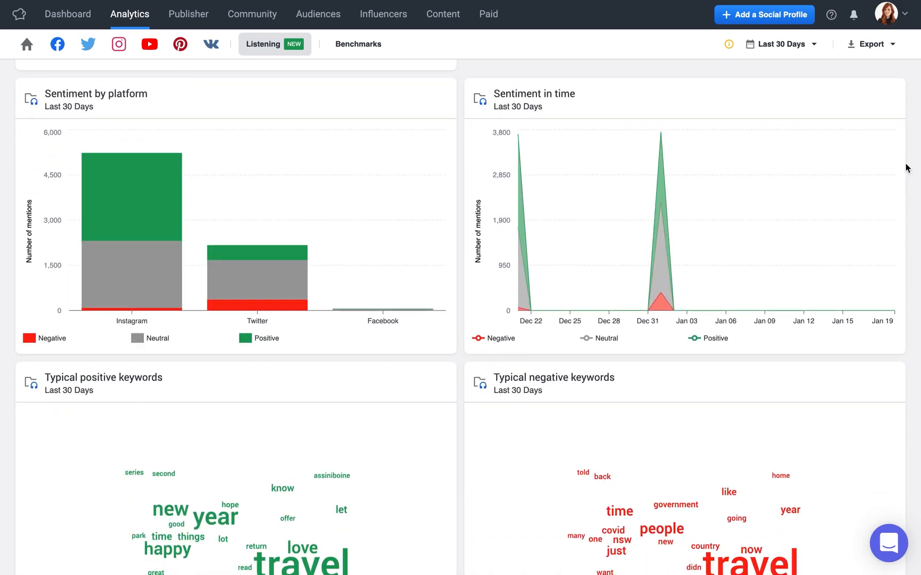
{"action": "scroll", "scroll_direction": "down", "scroll_amount": 3}
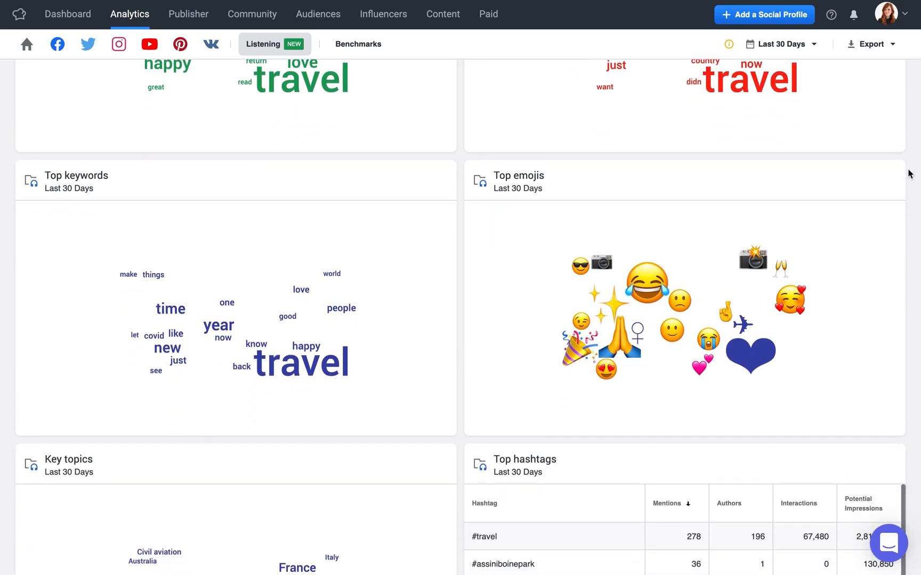
{"action": "scroll", "scroll_direction": "down", "scroll_amount": 3}
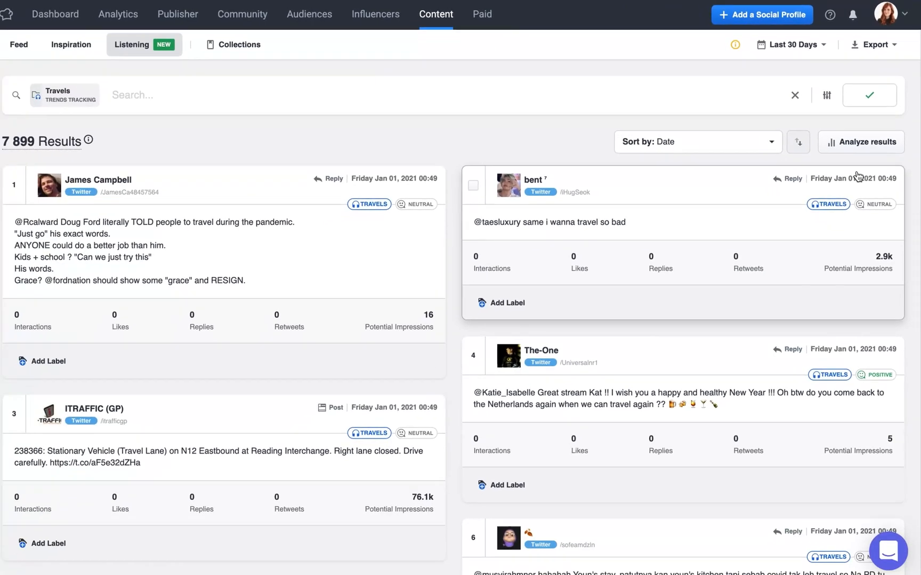
- Sort the Travels listening posts by Reactions/Likes and browse the top results
{"action": "left_click", "coordinate": [698, 141]}
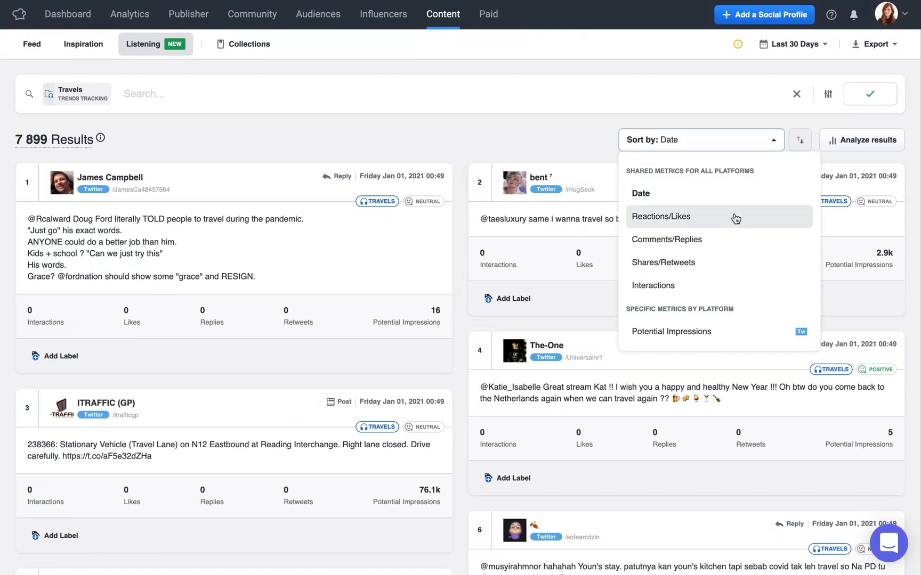
{"action": "left_click", "coordinate": [660, 216]}
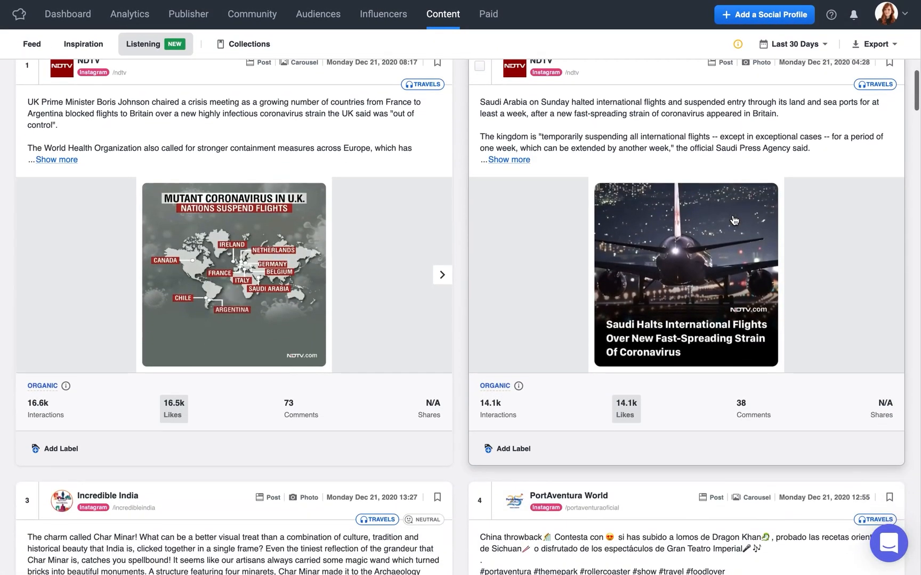
{"action": "scroll", "scroll_direction": "down", "scroll_amount": 3}
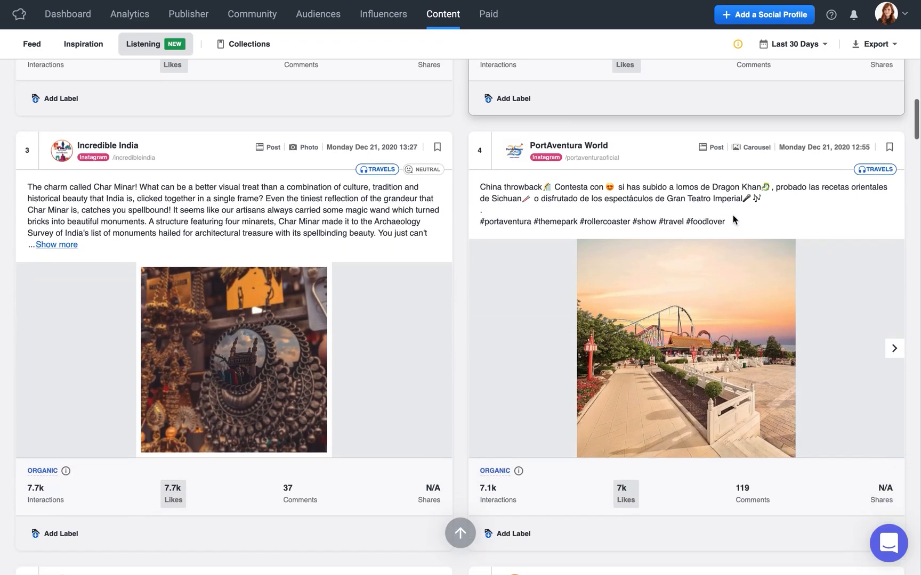
{"action": "scroll", "scroll_direction": "down", "scroll_amount": 3}
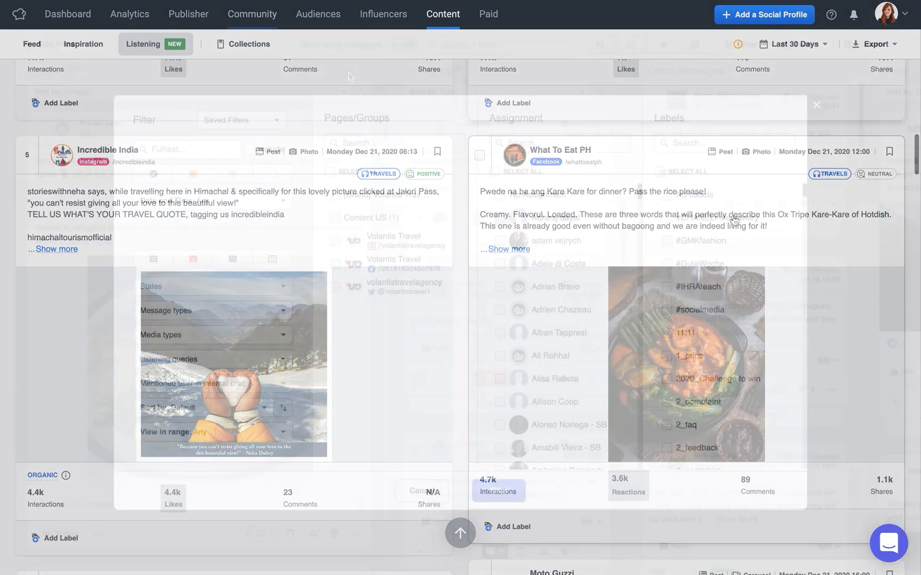
- Filter the Community inbox by the Traveling listening query, searching 'trav' to find it
{"action": "left_click", "coordinate": [251, 13]}
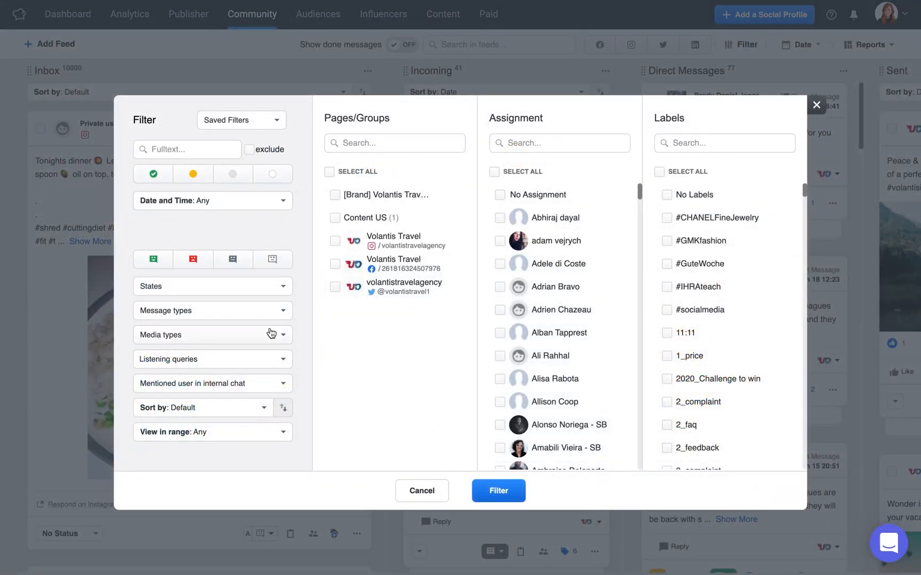
{"action": "type", "text": "trave"}
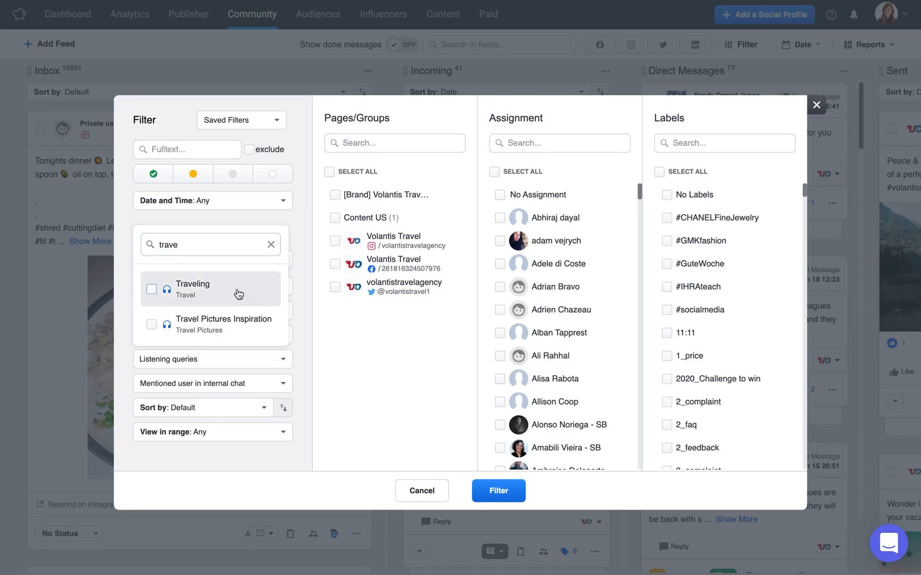
{"action": "left_click", "coordinate": [193, 289]}
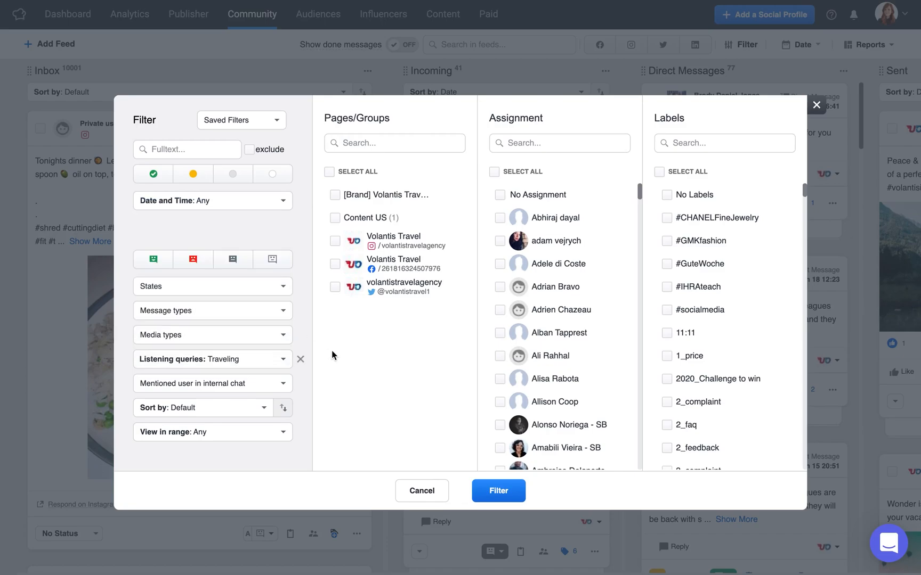
{"action": "left_click", "coordinate": [499, 492]}
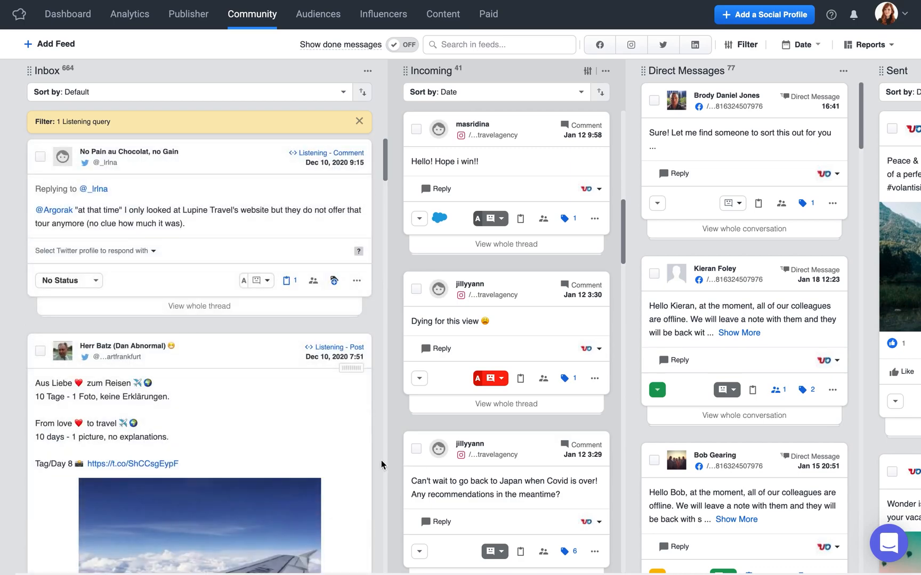
{"action": "scroll", "scroll_direction": "down", "scroll_amount": 3}
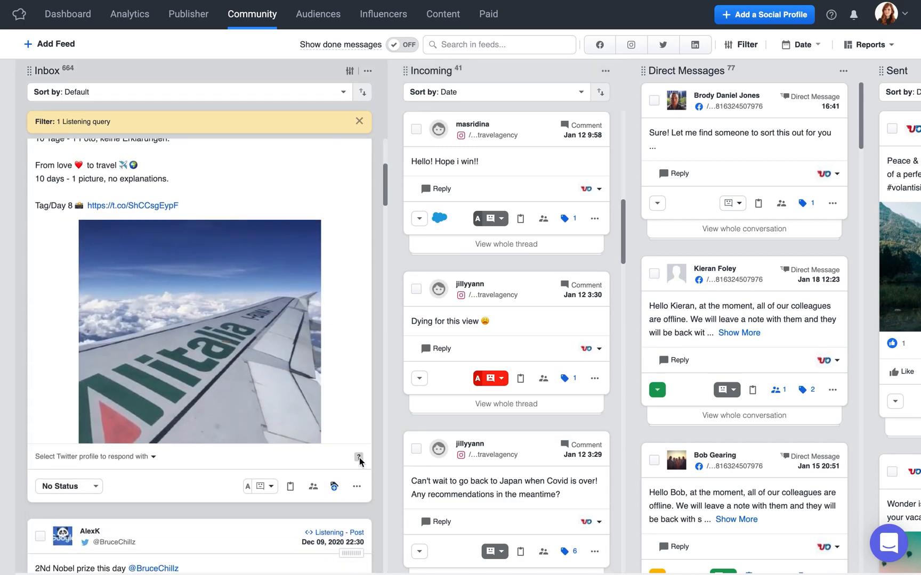